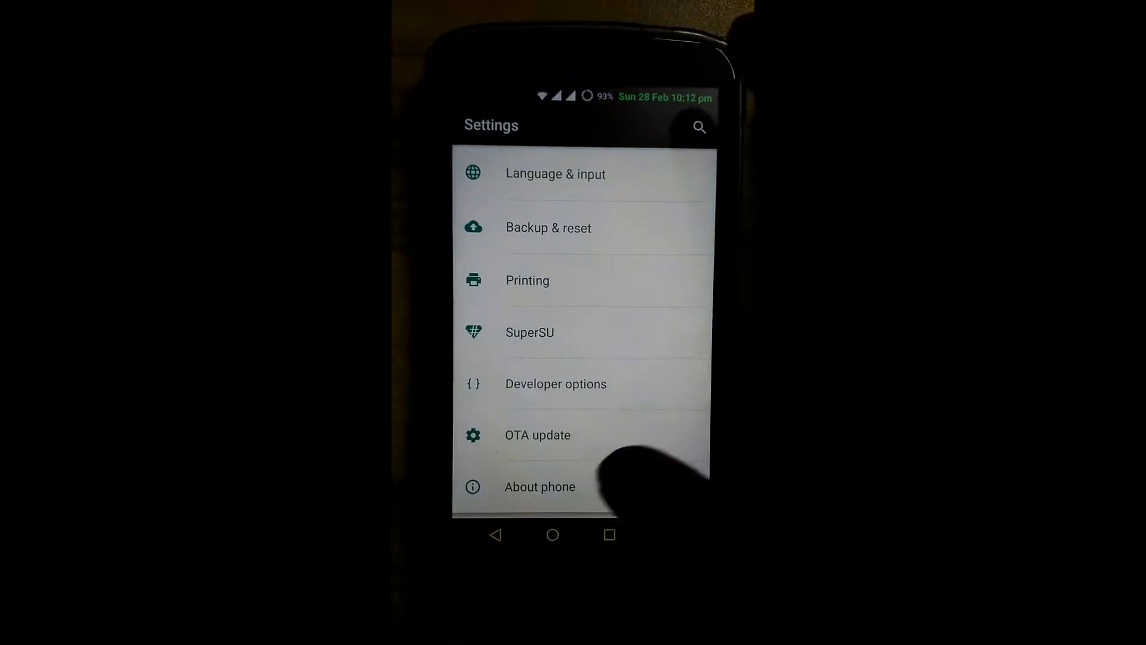
Open About phone and scroll down to the CyanogenMod version details.
click(540, 486)
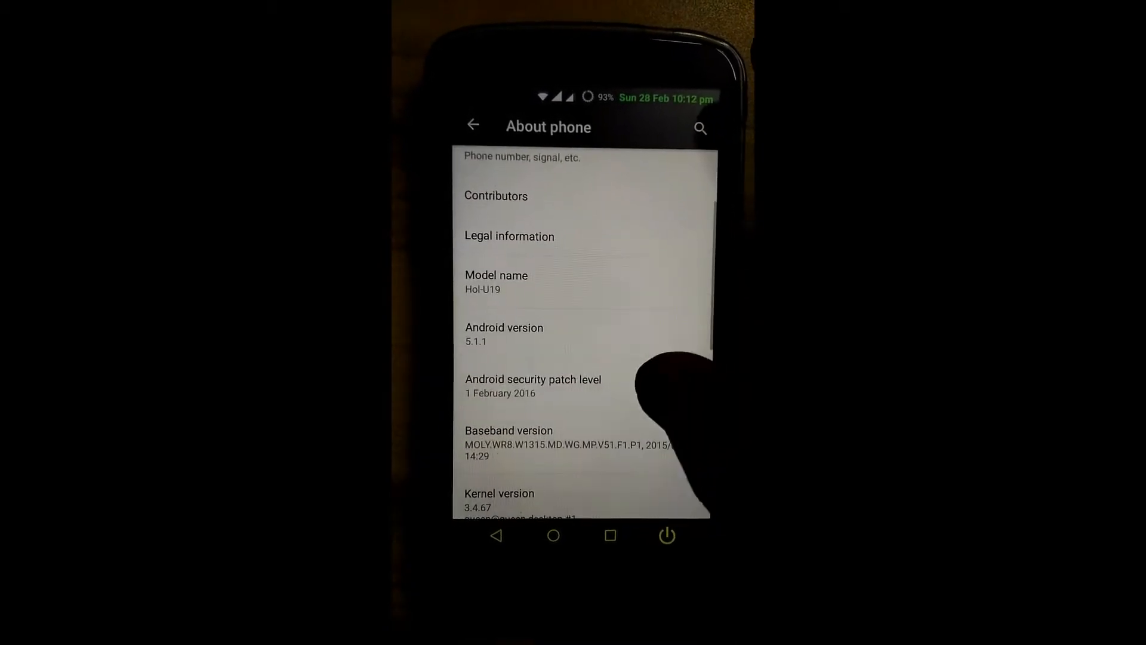
scroll(down, 3)
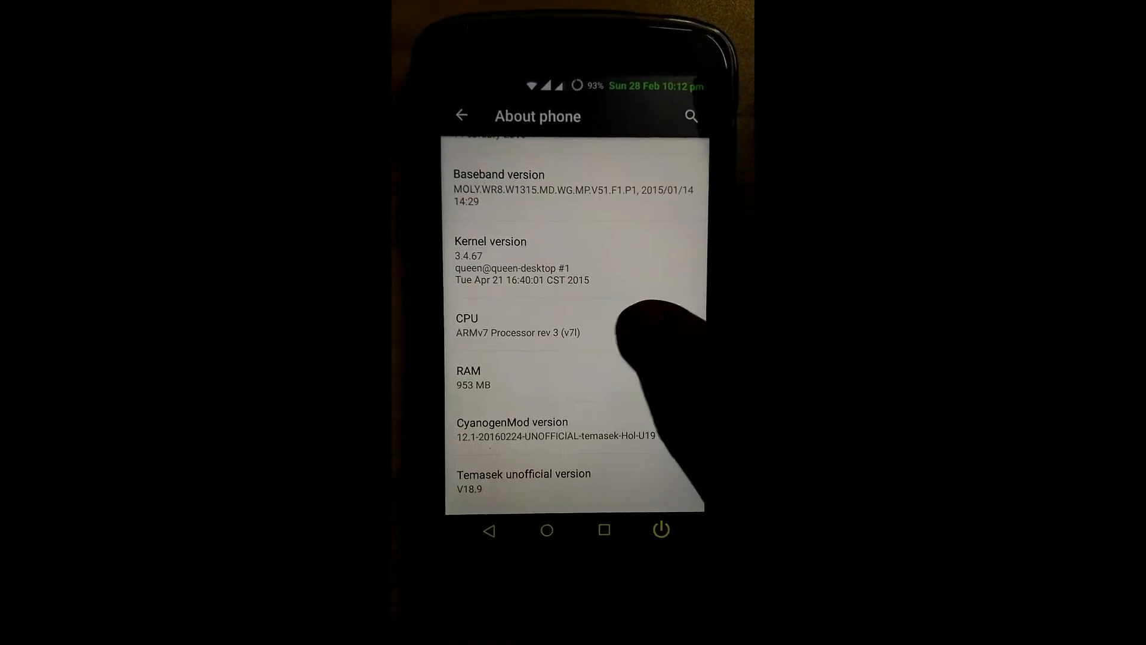
scroll(down, 3)
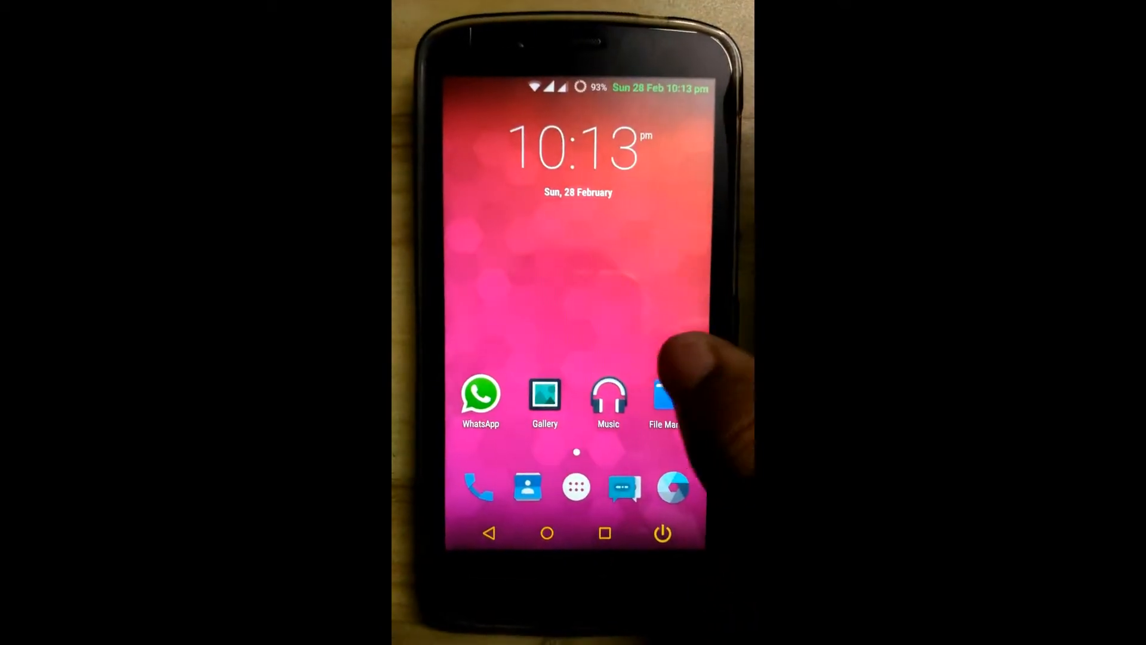
Browse the SD card in File Manager, including gapps-5.1.1.zip, then leave the app.
click(662, 402)
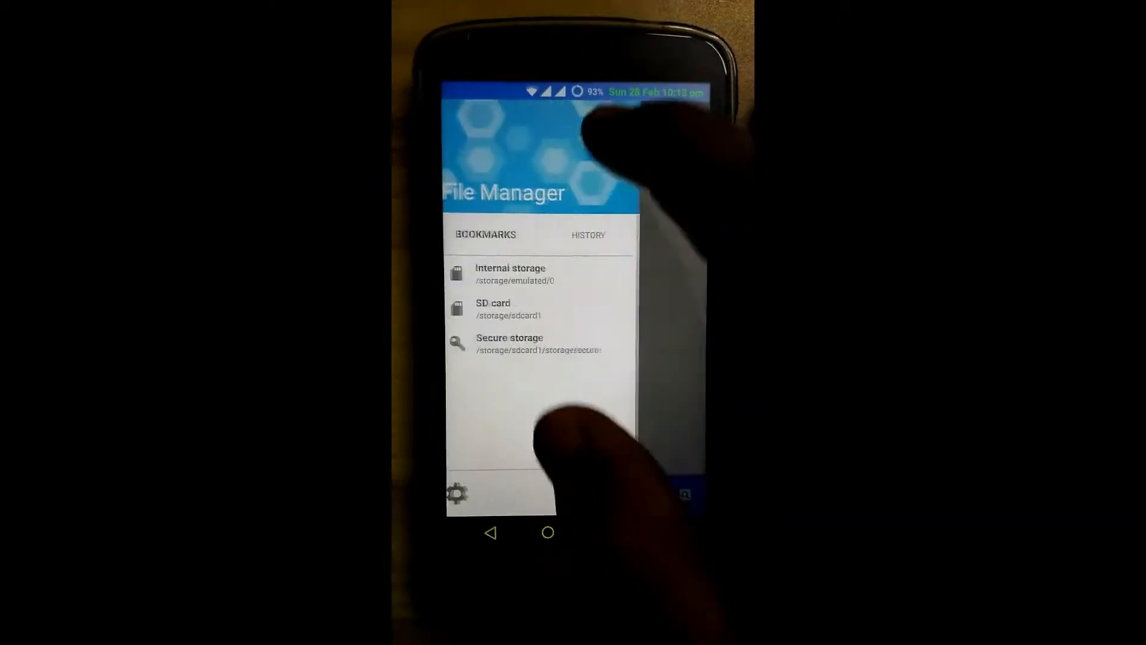
click(493, 308)
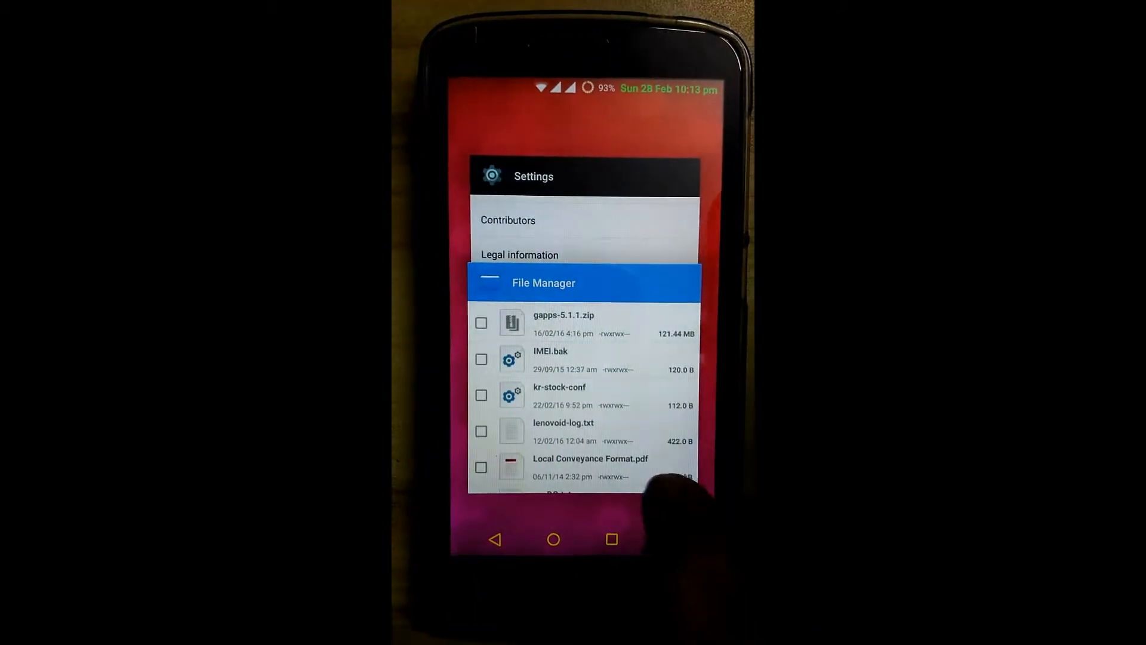
click(553, 539)
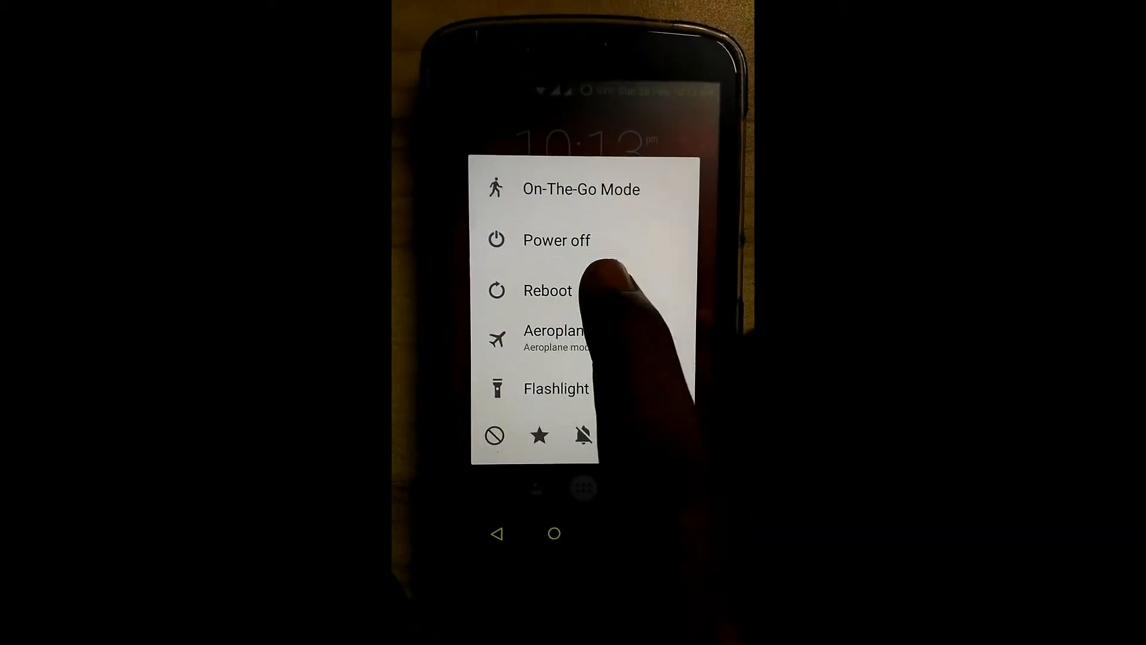
Choose Reboot, select the Recovery option and confirm with OK.
click(547, 291)
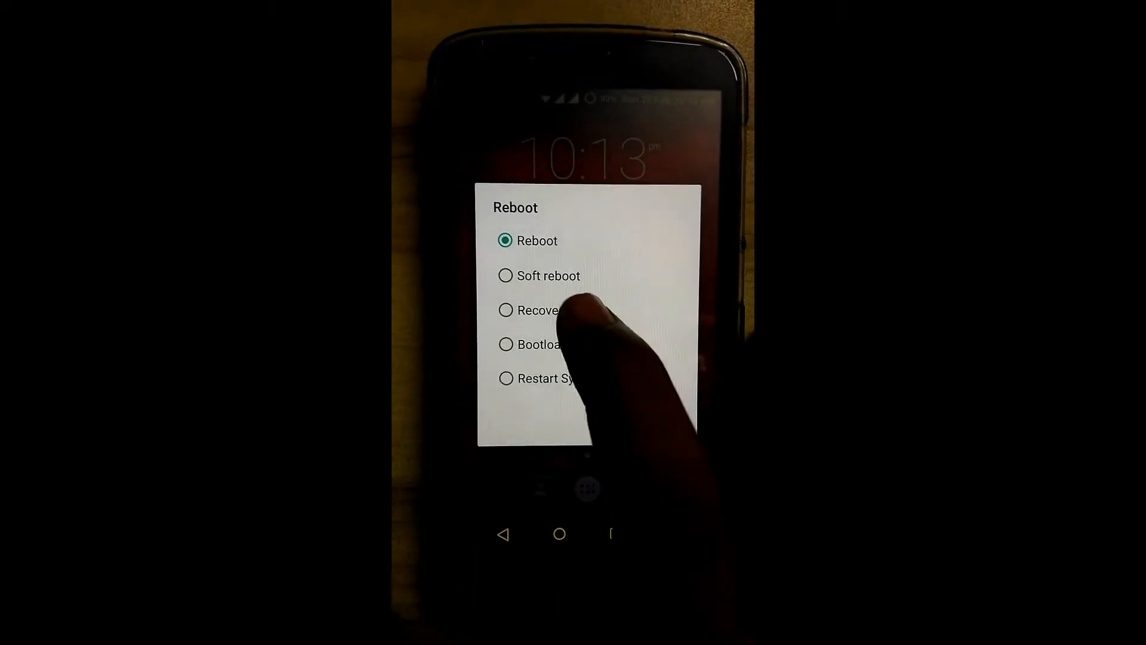
click(505, 310)
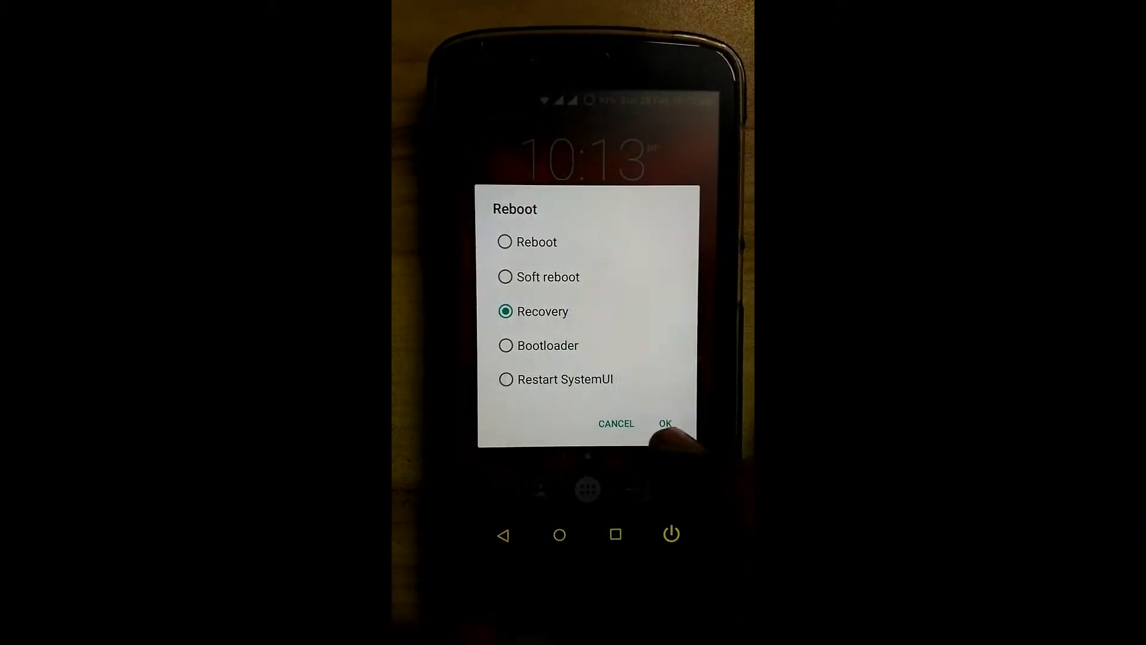
click(664, 424)
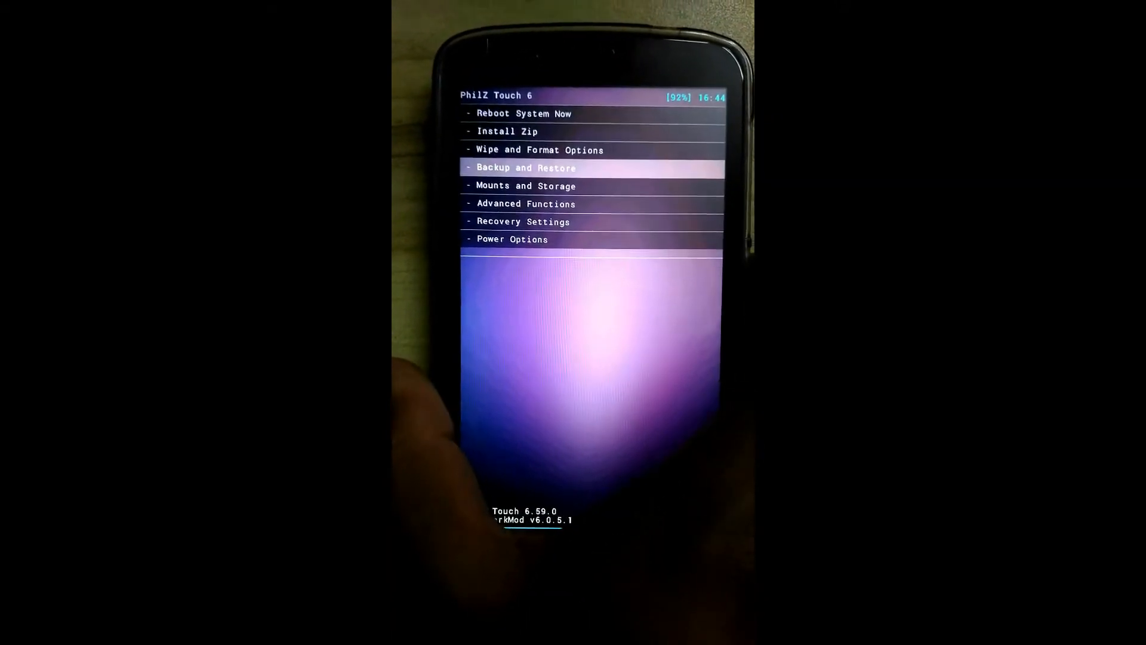
View the Backup and Restore menu, then go back to reach Wipe and Format Options.
click(525, 167)
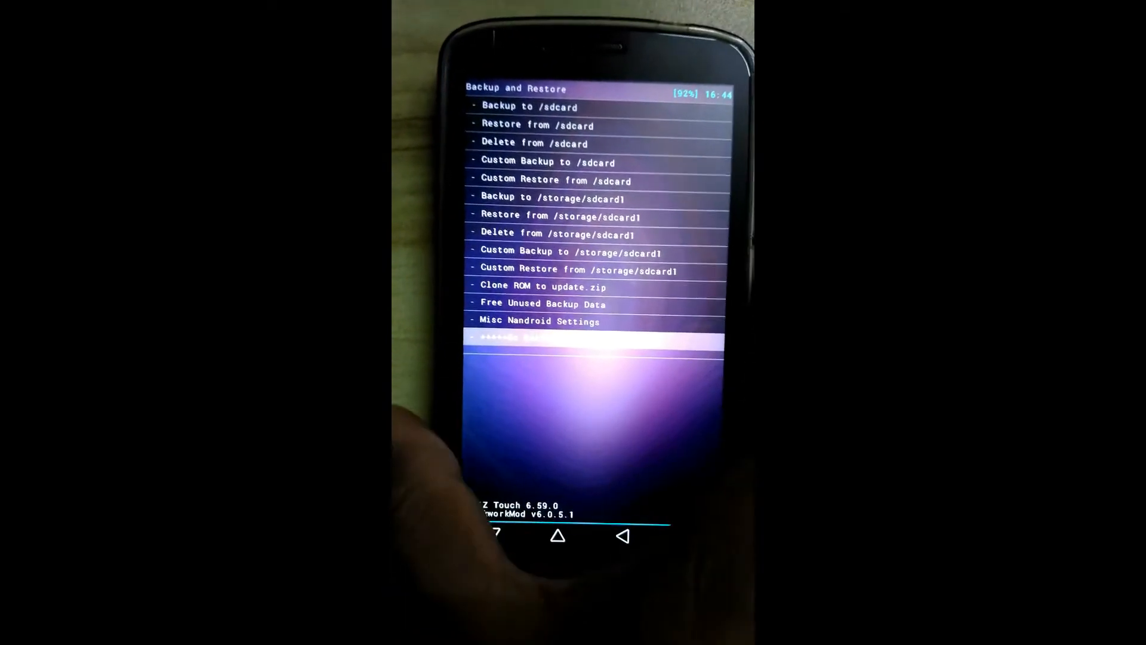
click(622, 536)
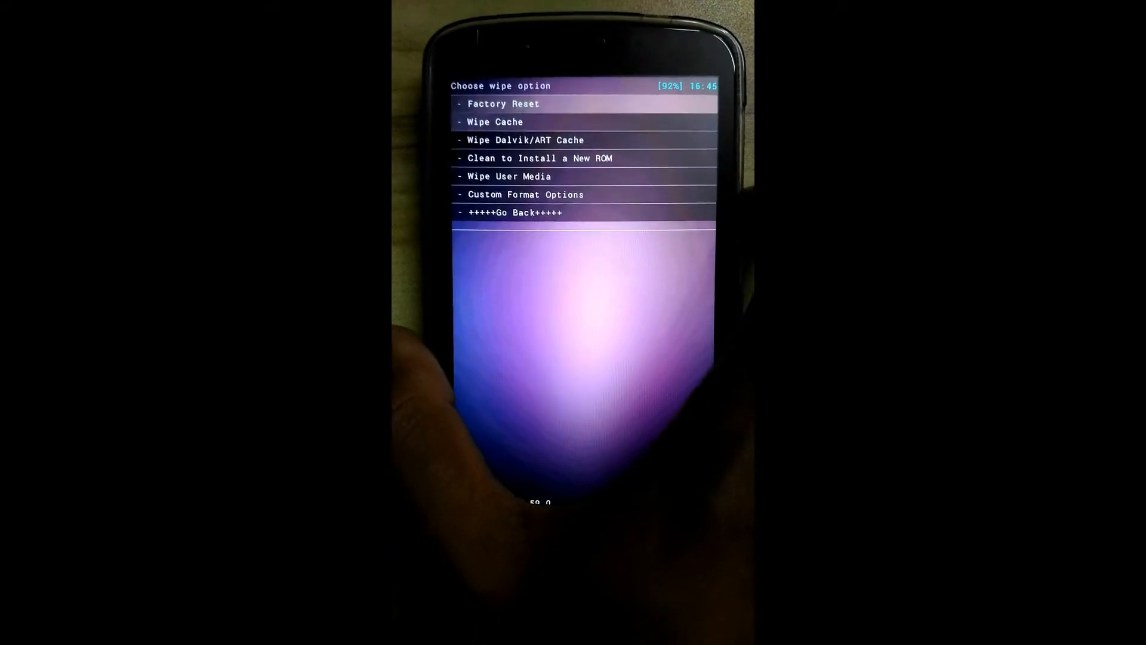
Run Clean to Install a New ROM, confirming the user and system data wipe.
click(502, 103)
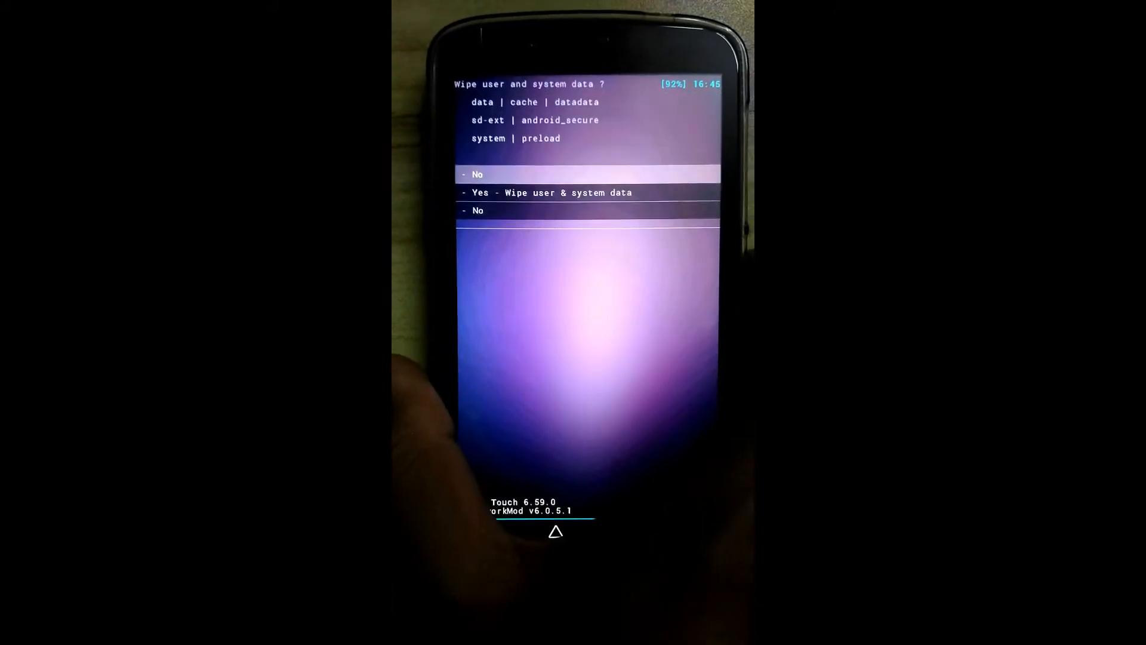
click(551, 192)
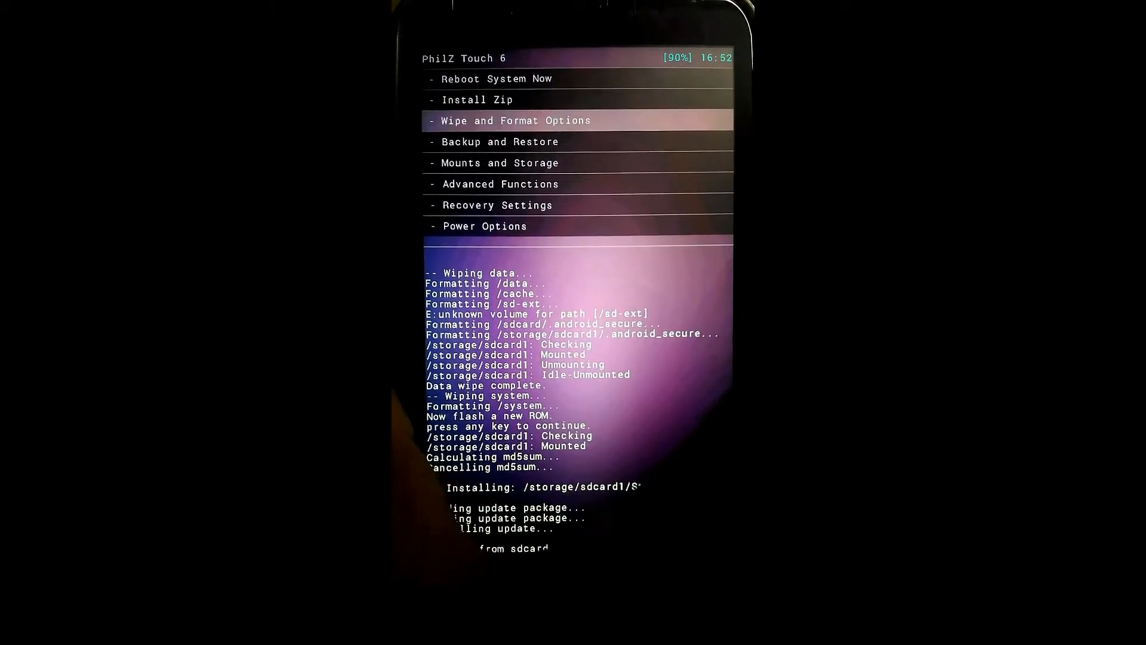
Open Wipe and Format Options and wipe the cache after the Stock_ROM_B106 install.
click(515, 120)
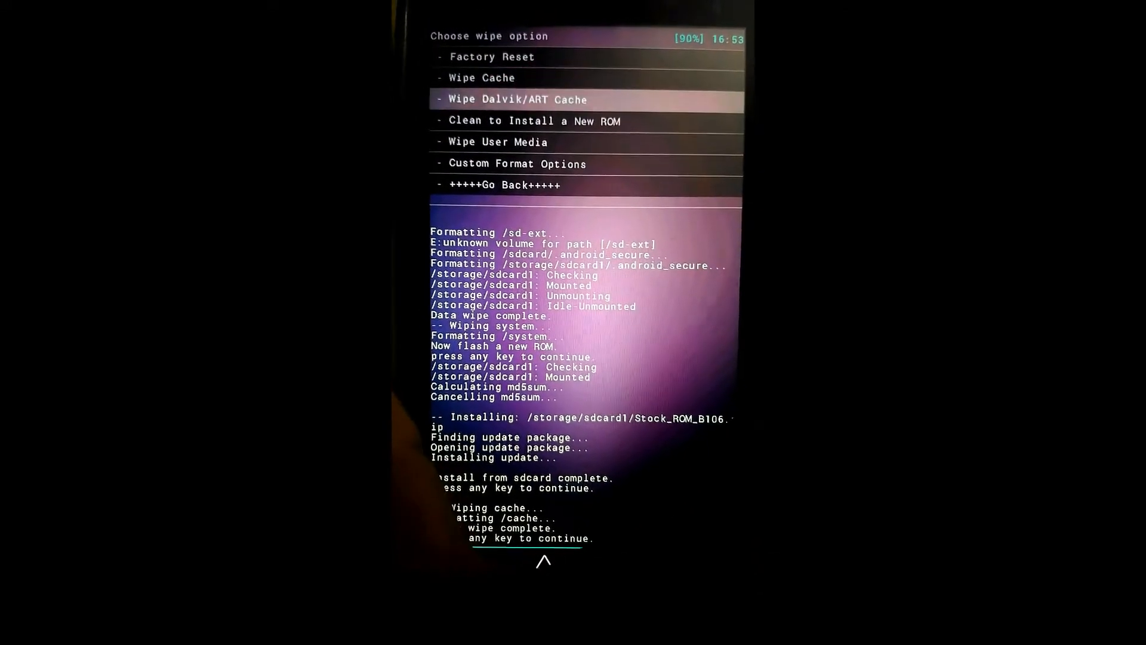
Wipe the Dalvik/ART cache, then go back to the main recovery menu.
click(516, 98)
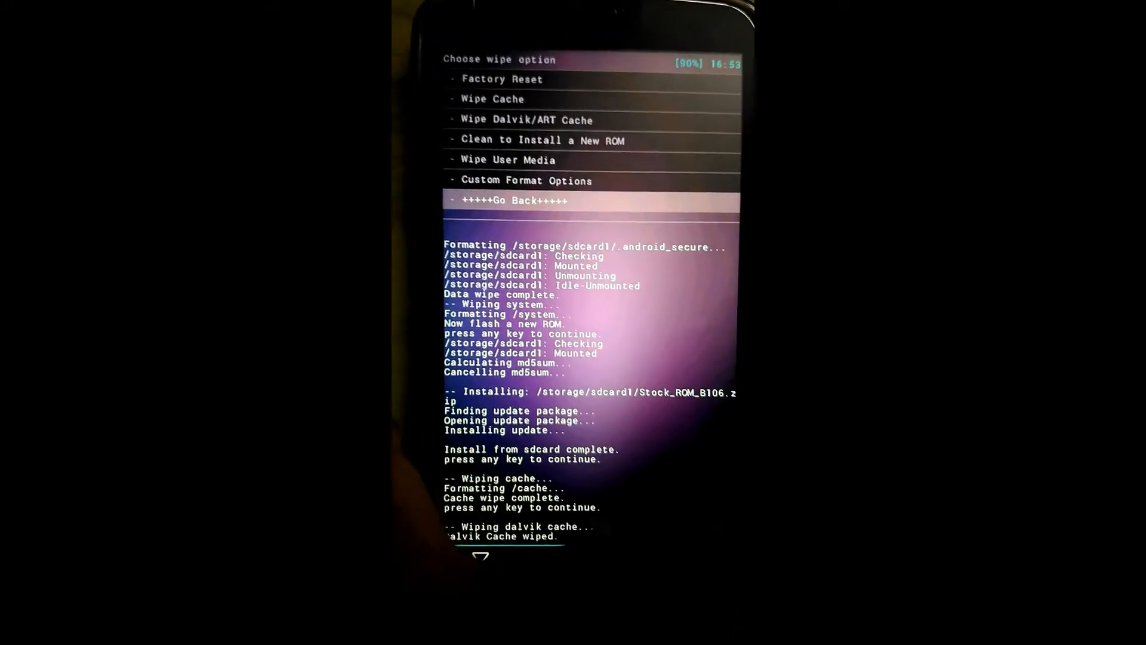
click(514, 200)
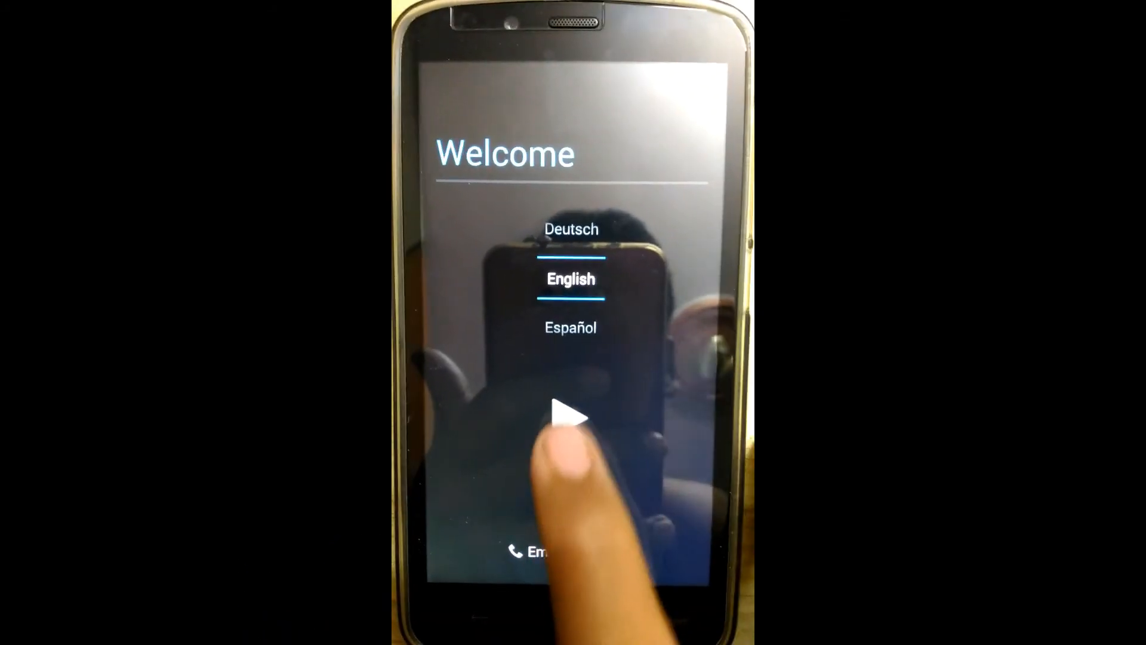
Continue setup in English, skip Wi-Fi, and dismiss the SIM card changed notice.
click(570, 417)
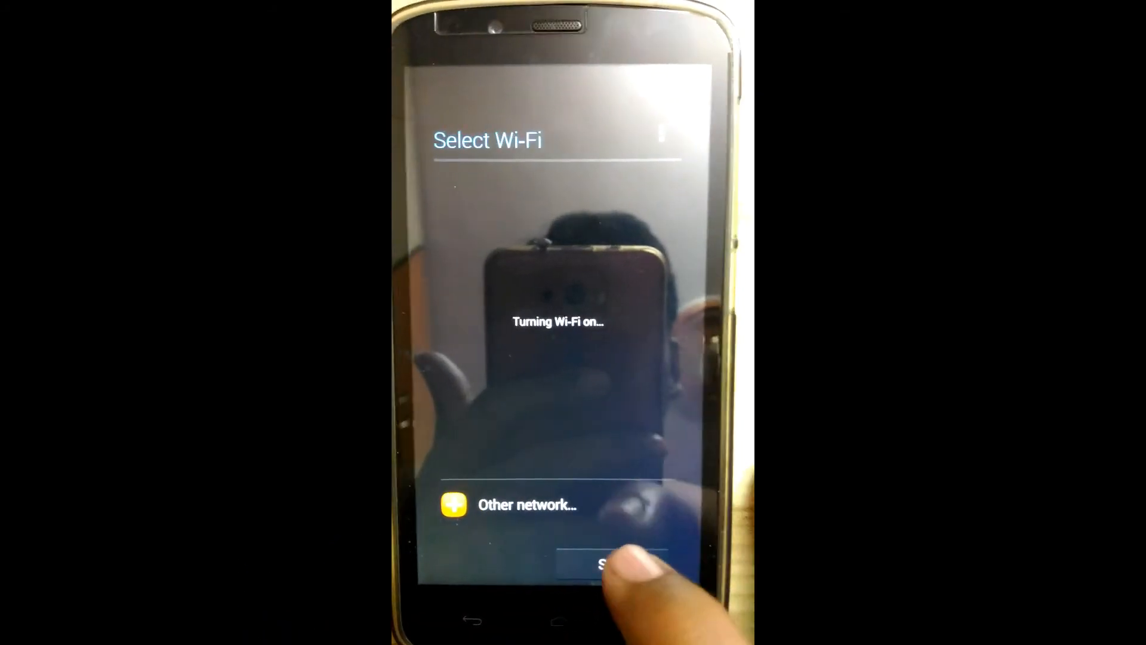
click(618, 566)
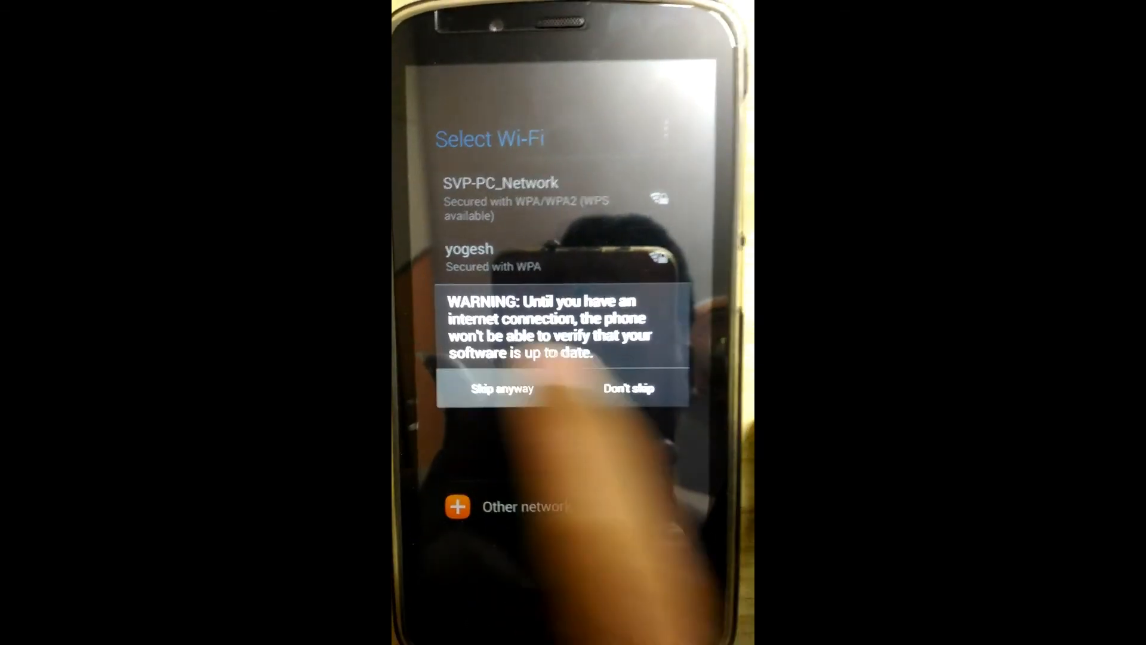
click(502, 388)
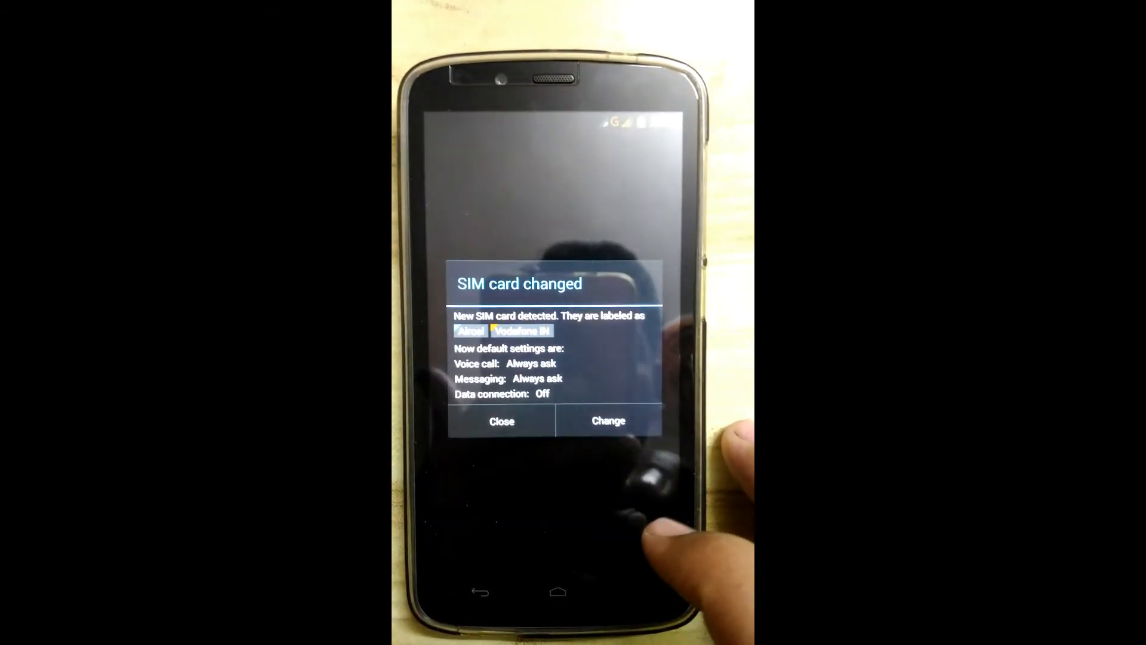
click(502, 421)
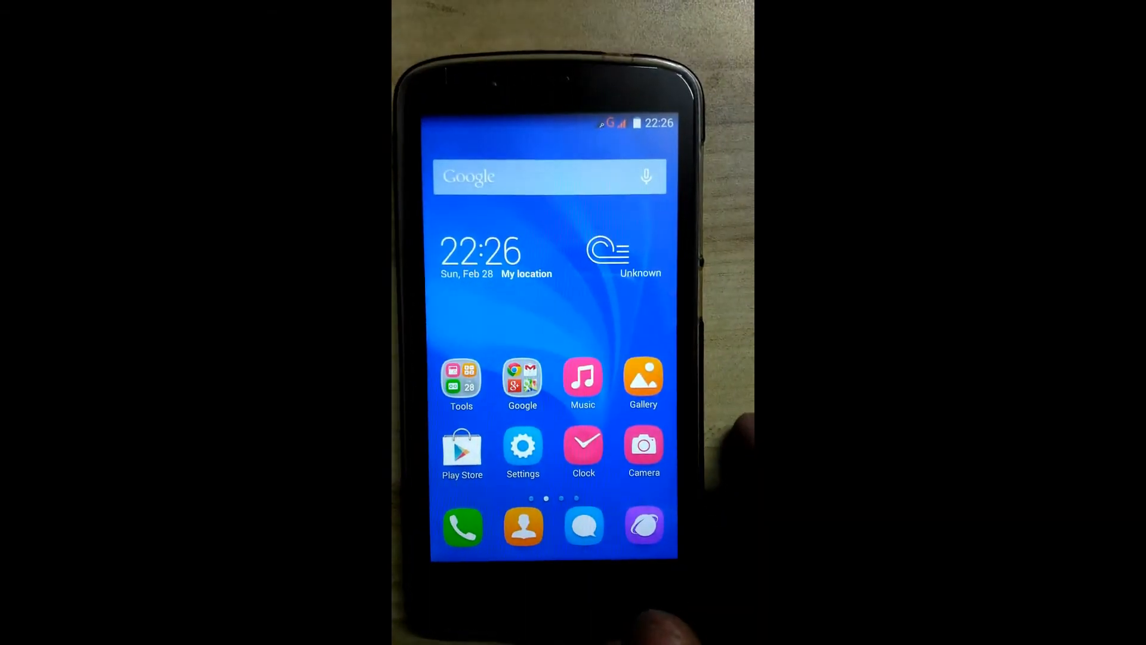